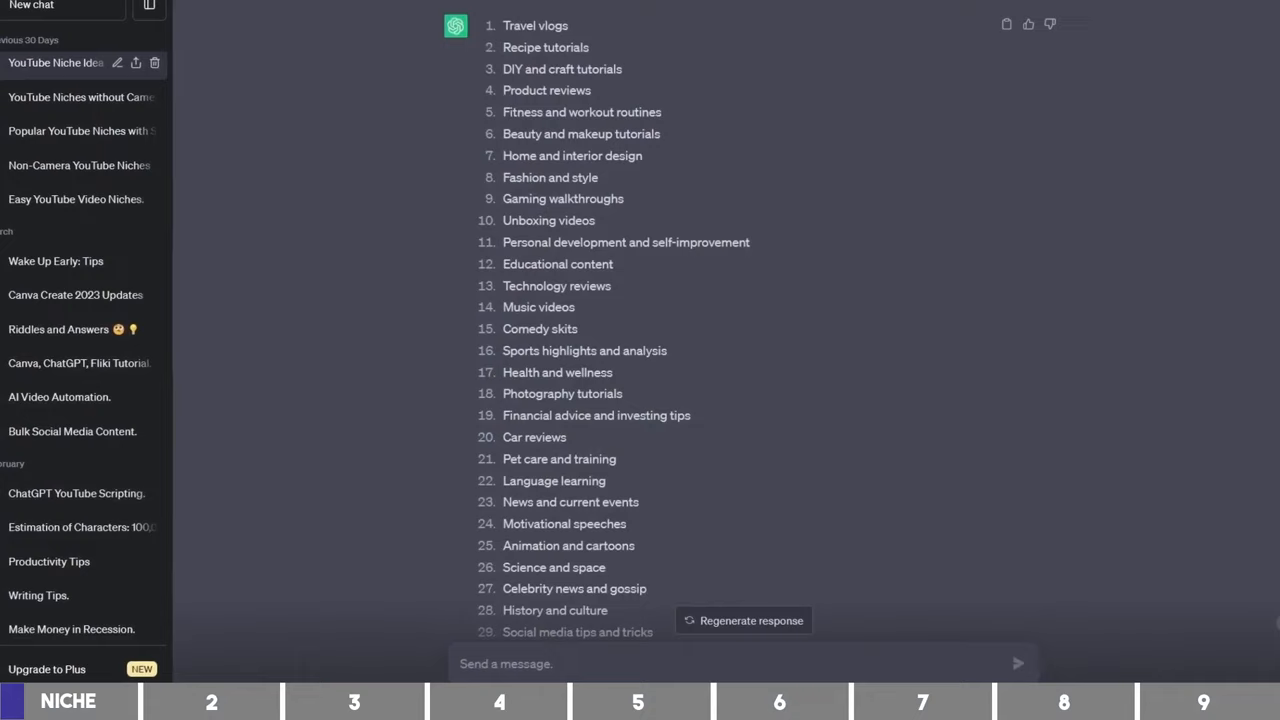
# Step: Scroll through the Time management results while reading vidIQ's score of 50, volume and competition
pyautogui.scroll(-3)
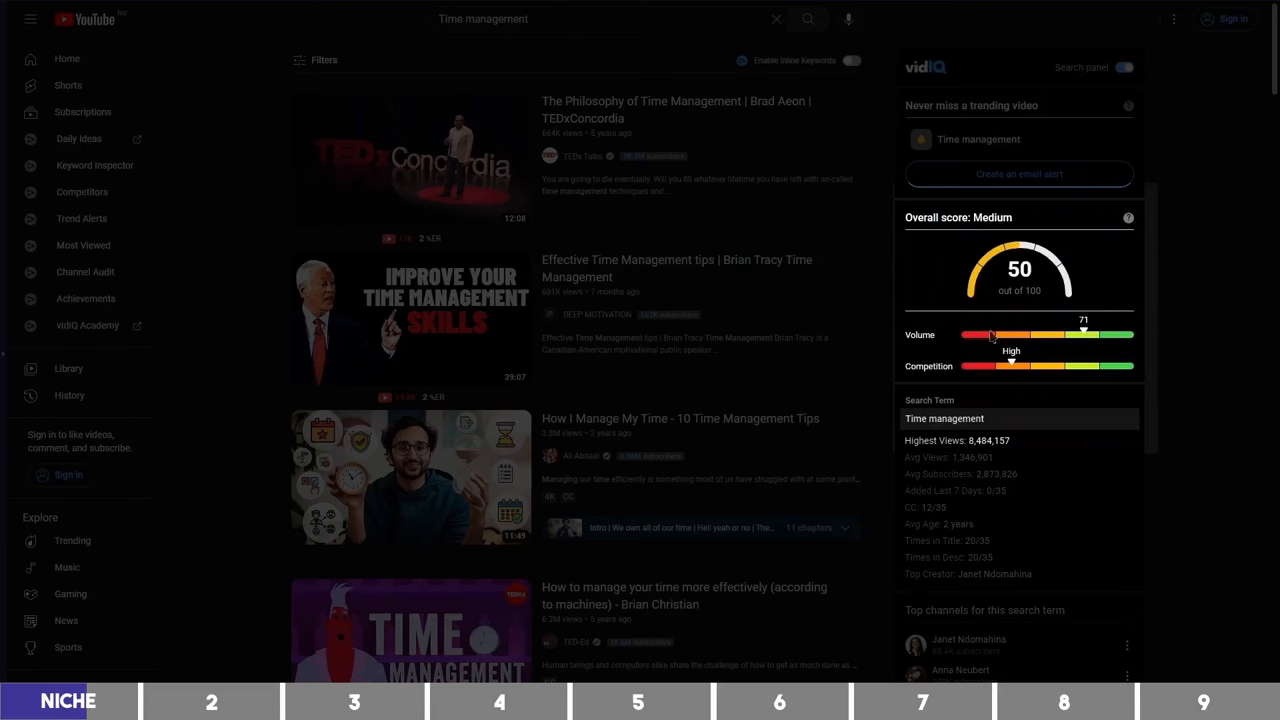
pyautogui.scroll(-3)
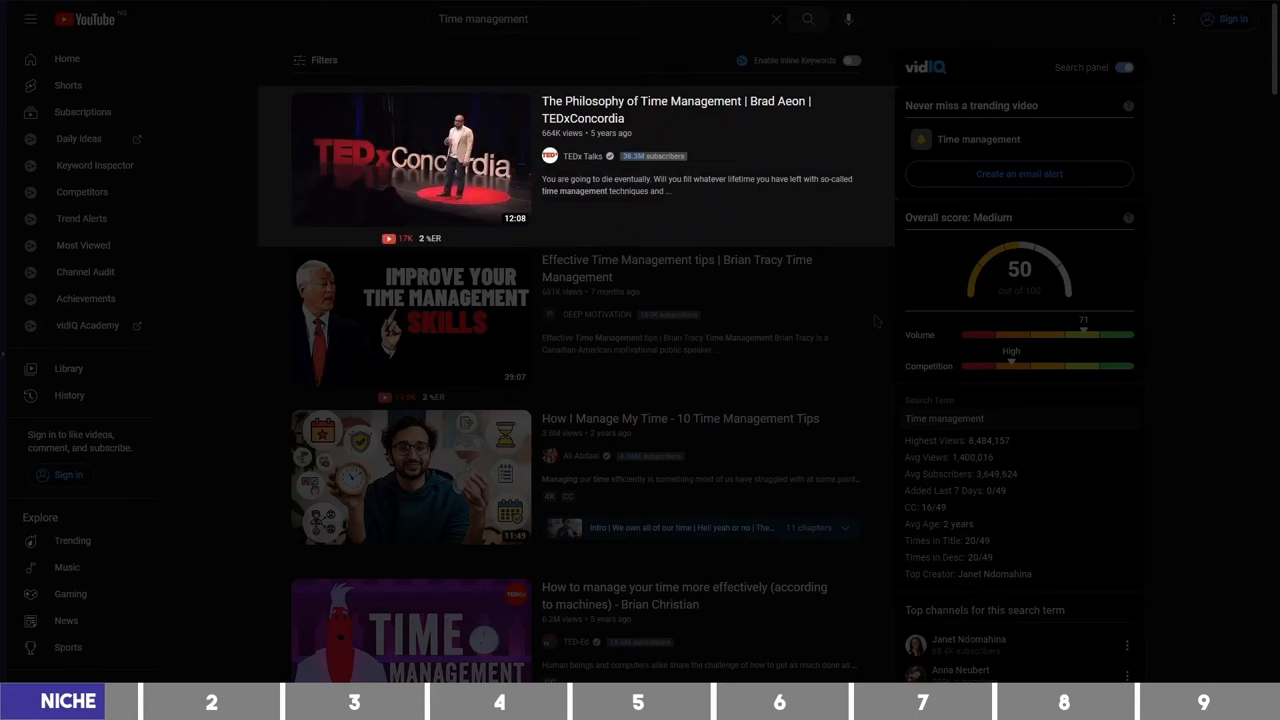
pyautogui.moveTo(852, 328)
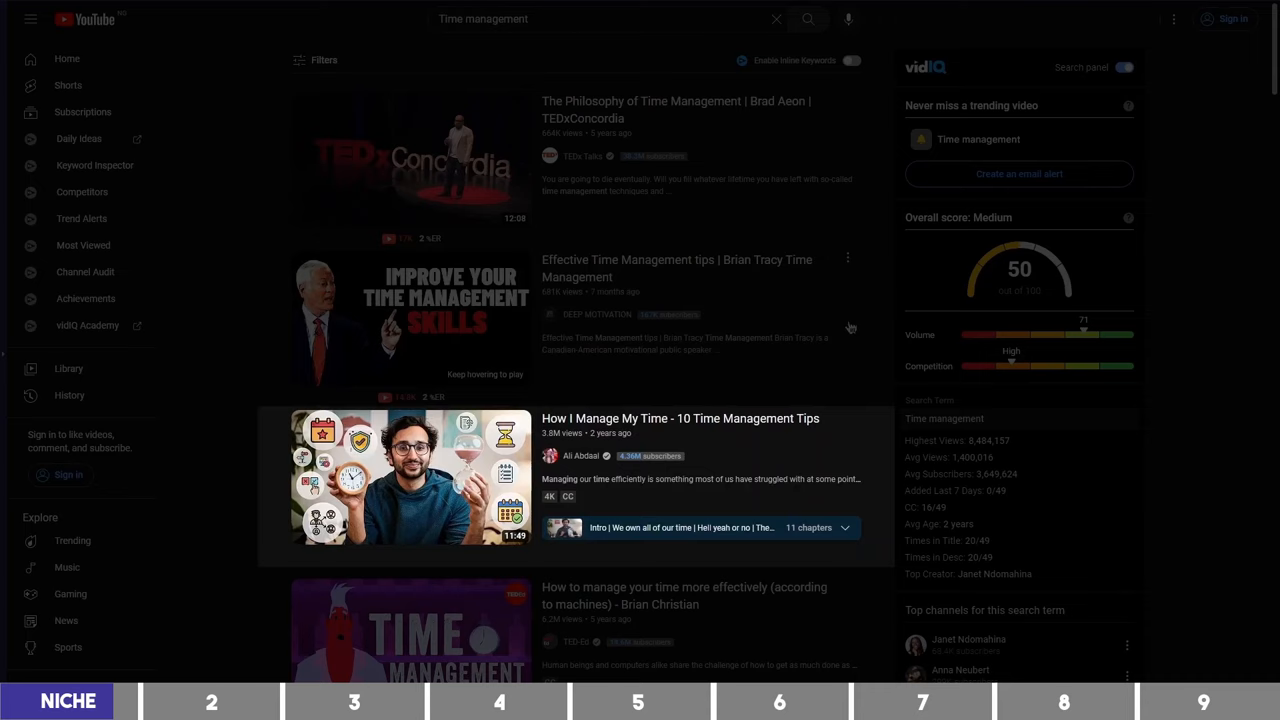
pyautogui.scroll(-3)
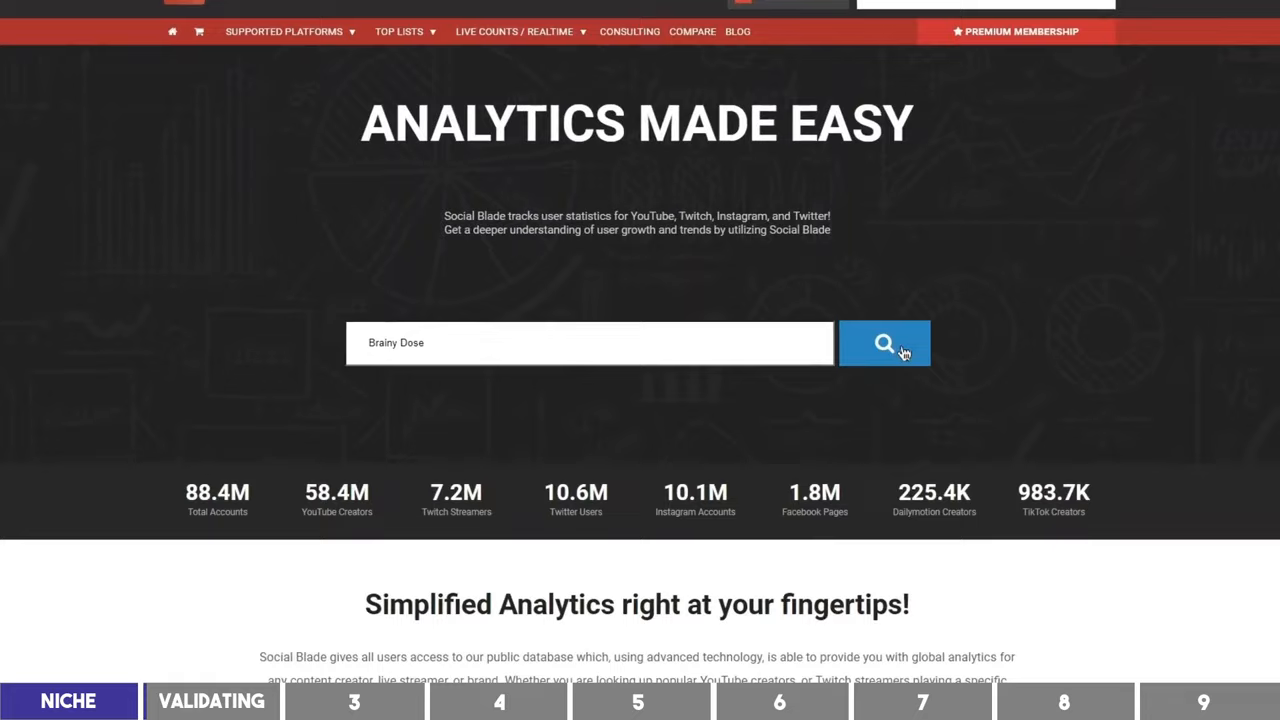
# Step: Run the Social Blade search for the Brainy Dose channel's statistics
pyautogui.click(884, 344)
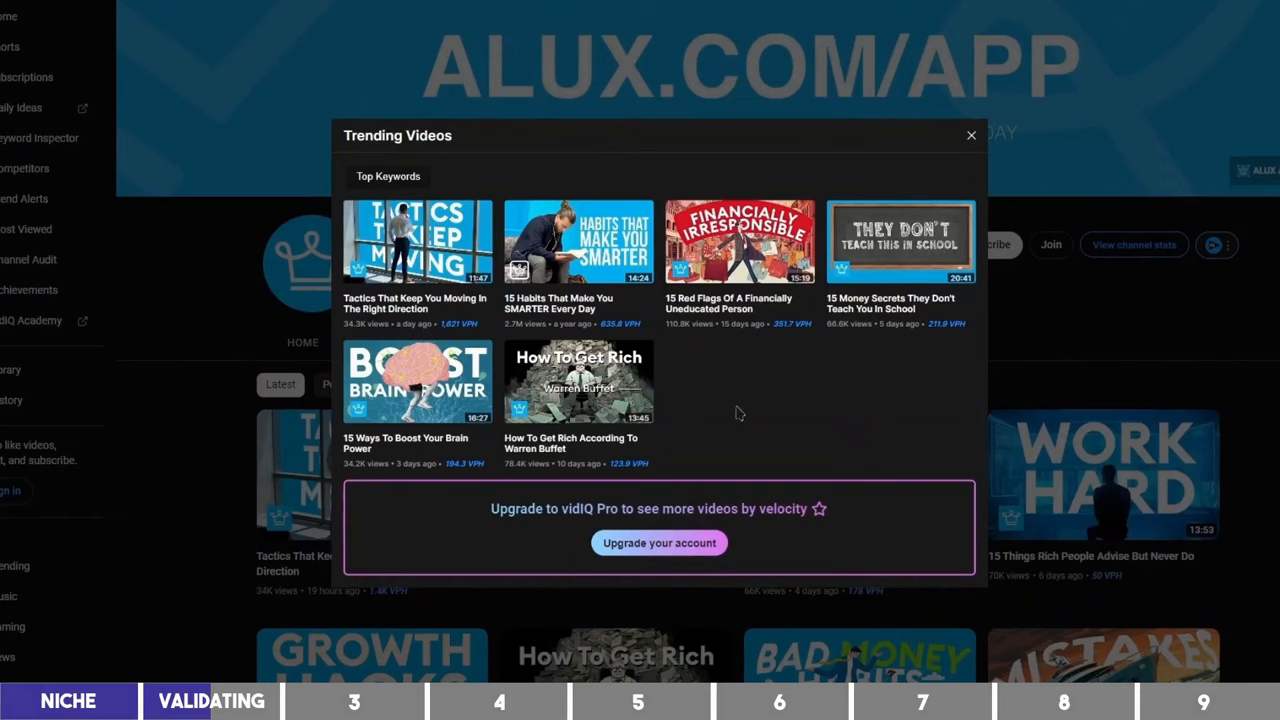
pyautogui.moveTo(652, 340)
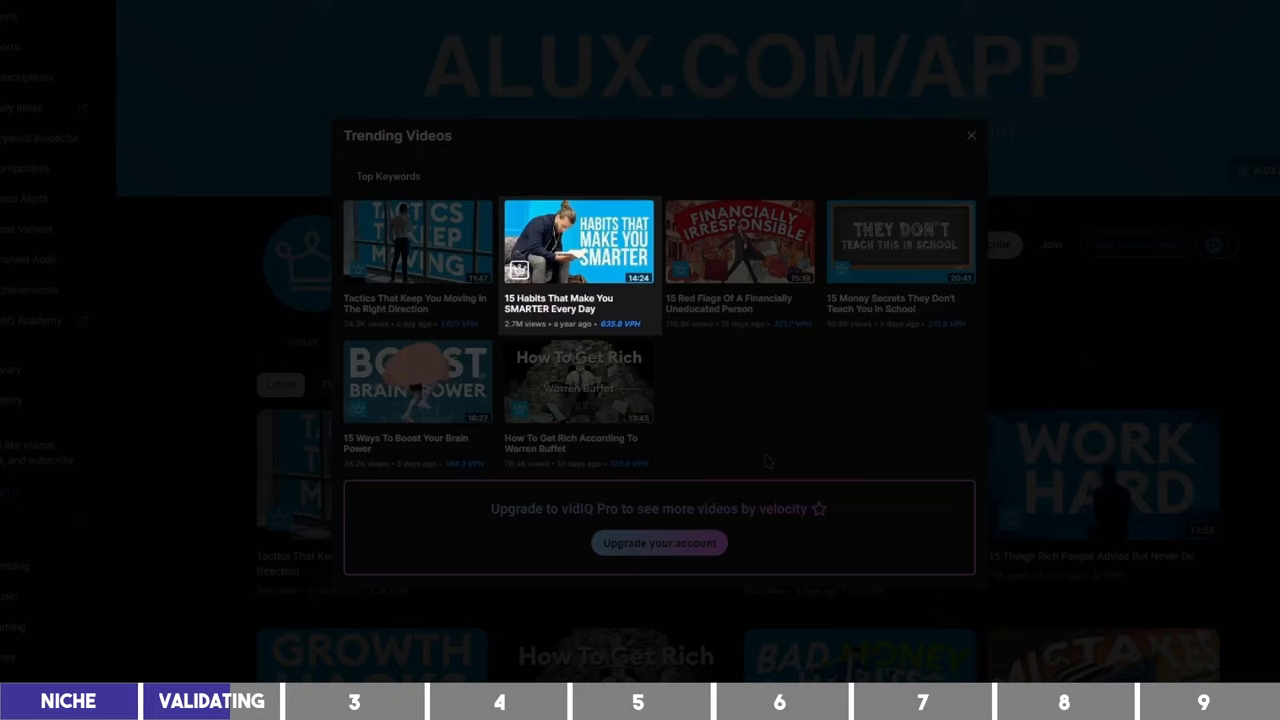
pyautogui.moveTo(822, 432)
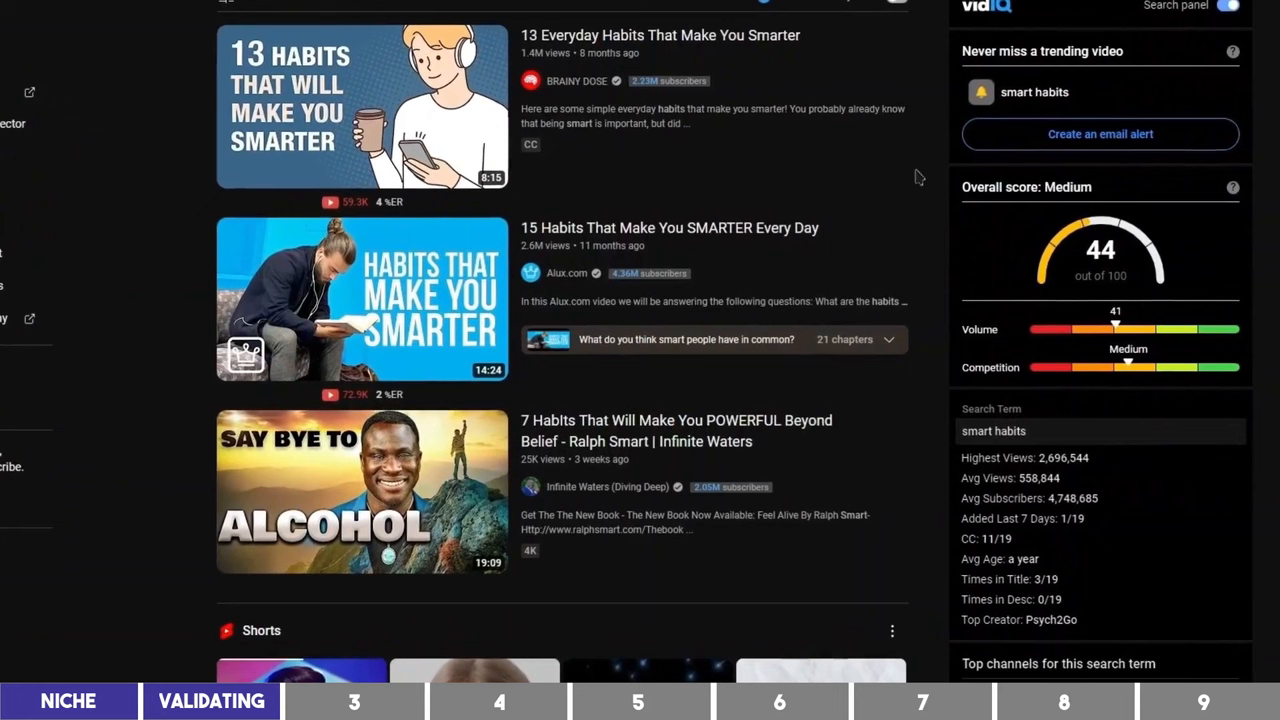
# Step: Search 'smart habits' and read the vidIQ score of 44 with its volume and competition
pyautogui.click(356, 100)
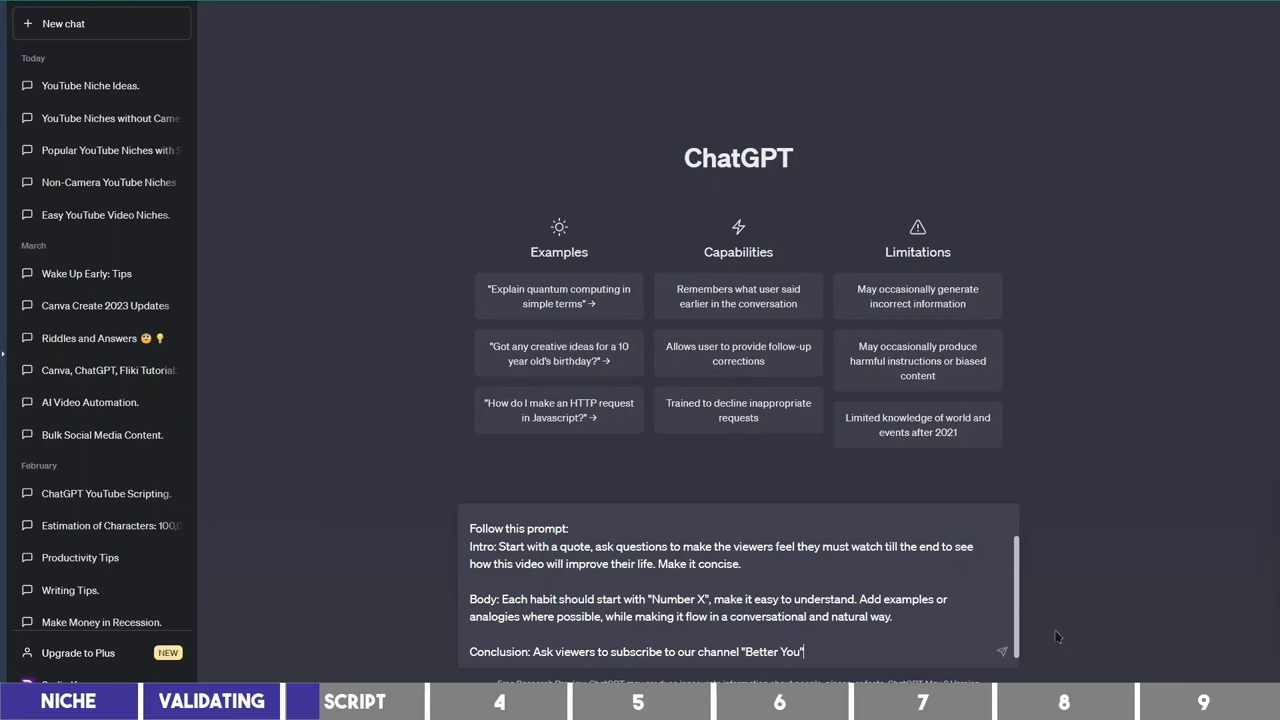
# Step: Send the '3 Everyday Habits That Make You Smarter' script prompt to ChatGPT
pyautogui.click(1004, 648)
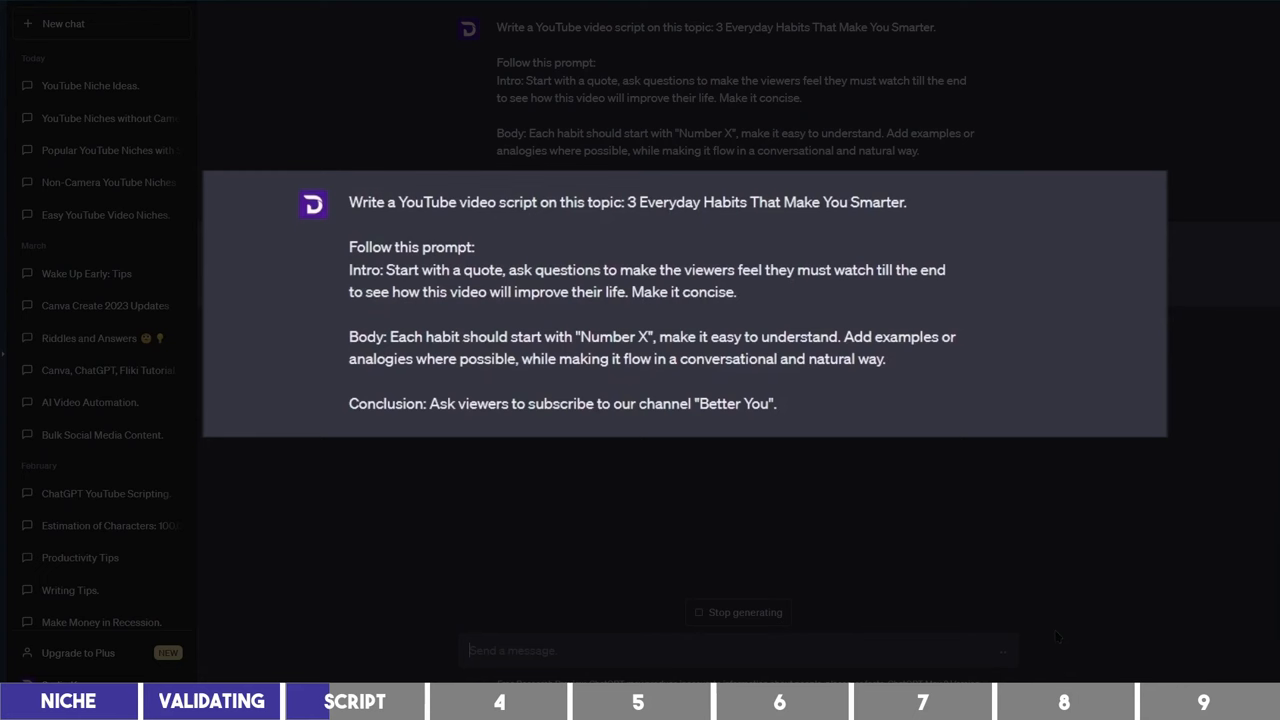
pyautogui.click(64, 24)
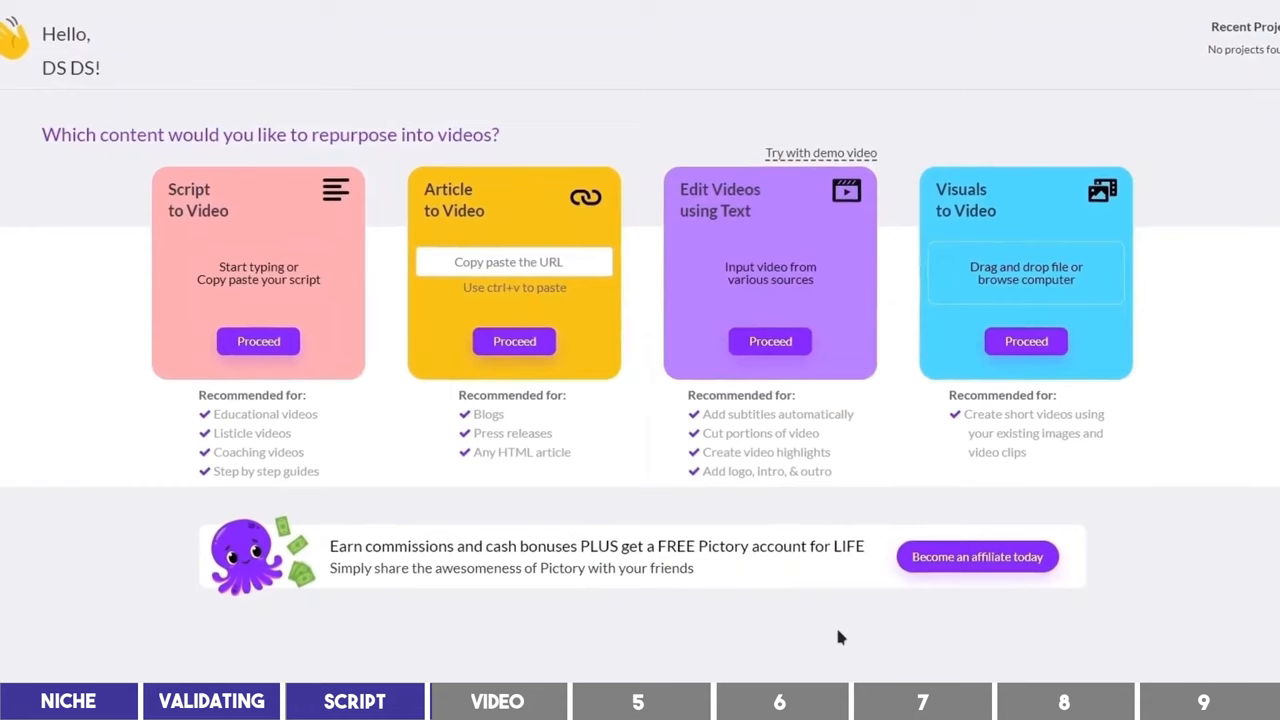
# Step: Start a script-to-video project with the three-habits script and review the scene settings
pyautogui.click(256, 340)
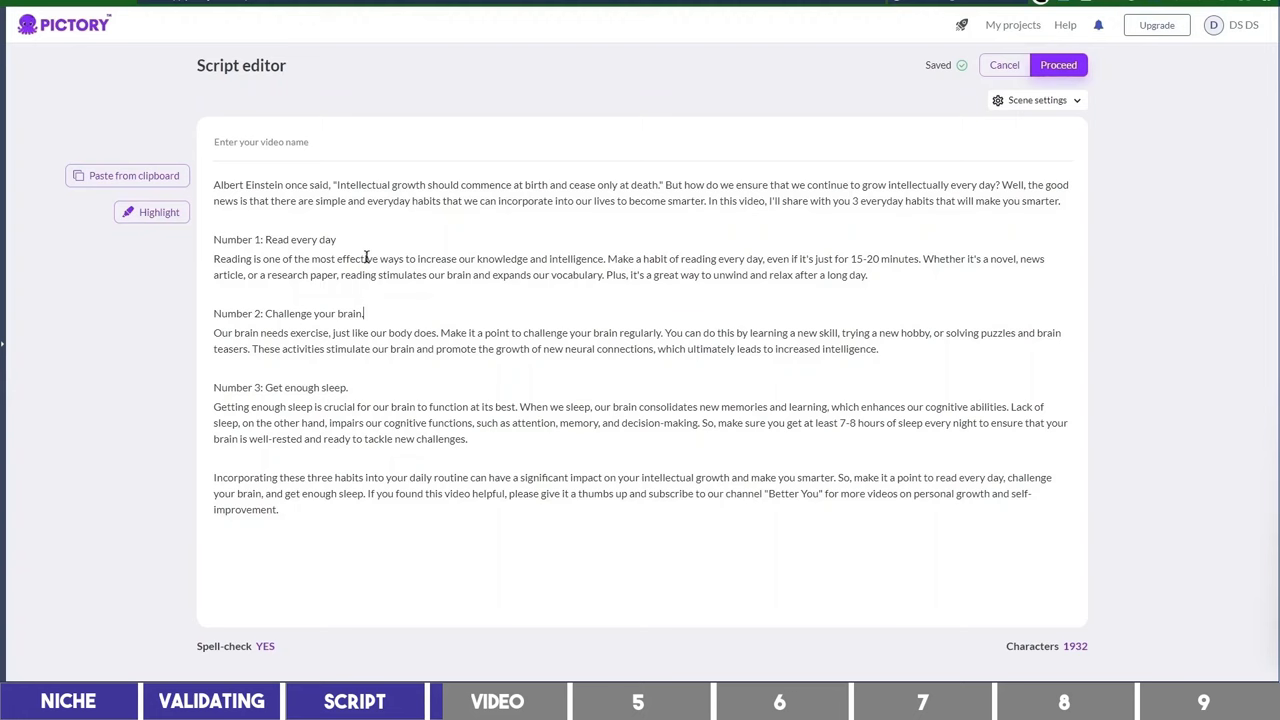
pyautogui.write('.')
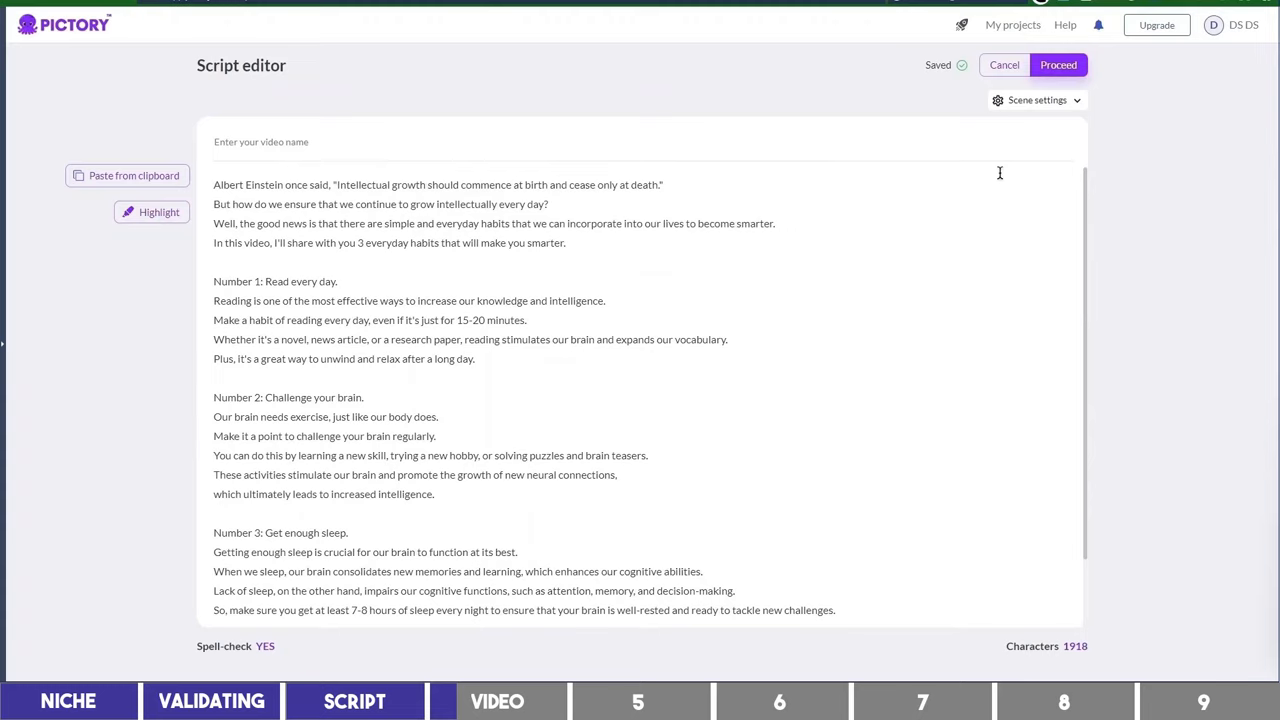
pyautogui.click(1036, 100)
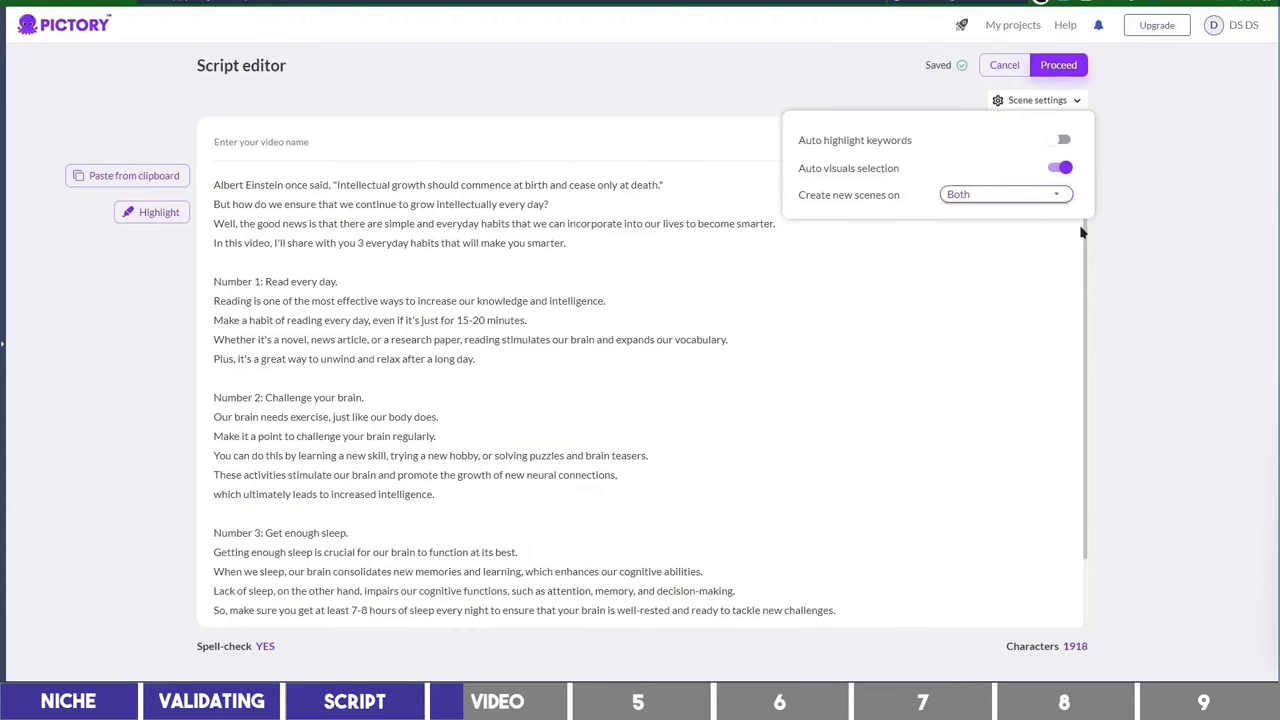
# Step: Proceed so Pictory builds the storyboard scenes from the script
pyautogui.click(1058, 64)
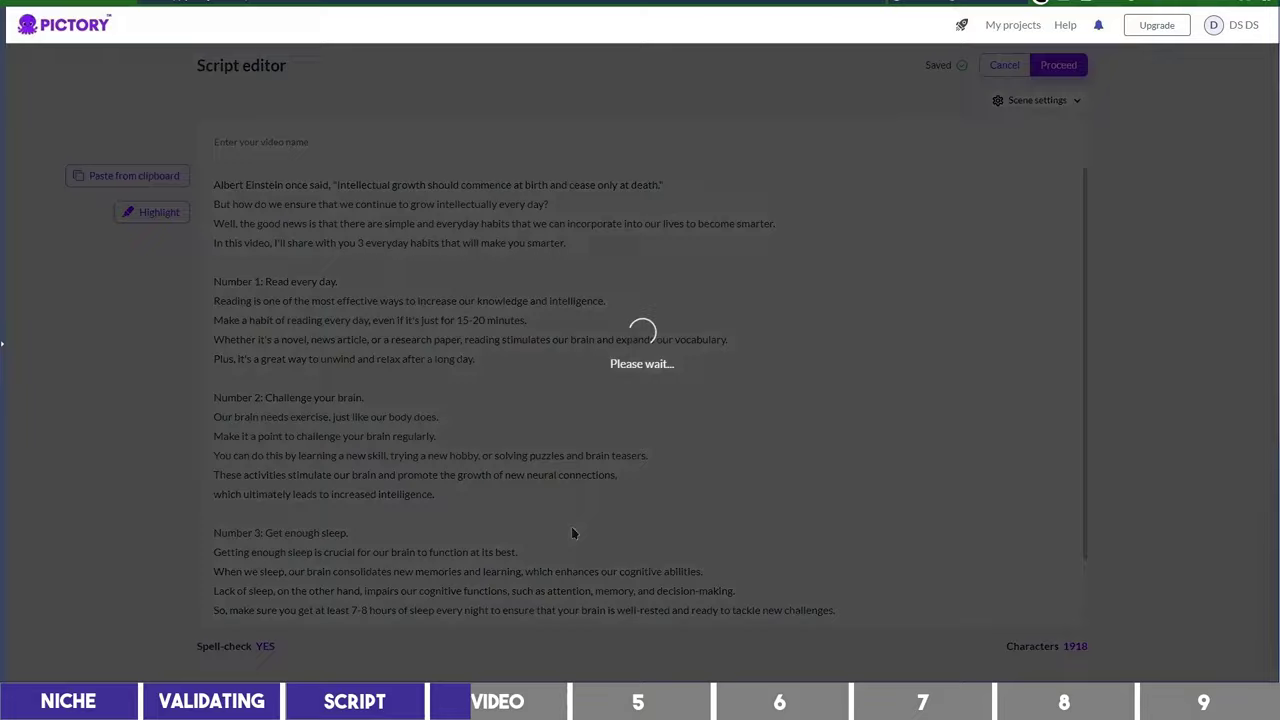
pyautogui.click(1058, 64)
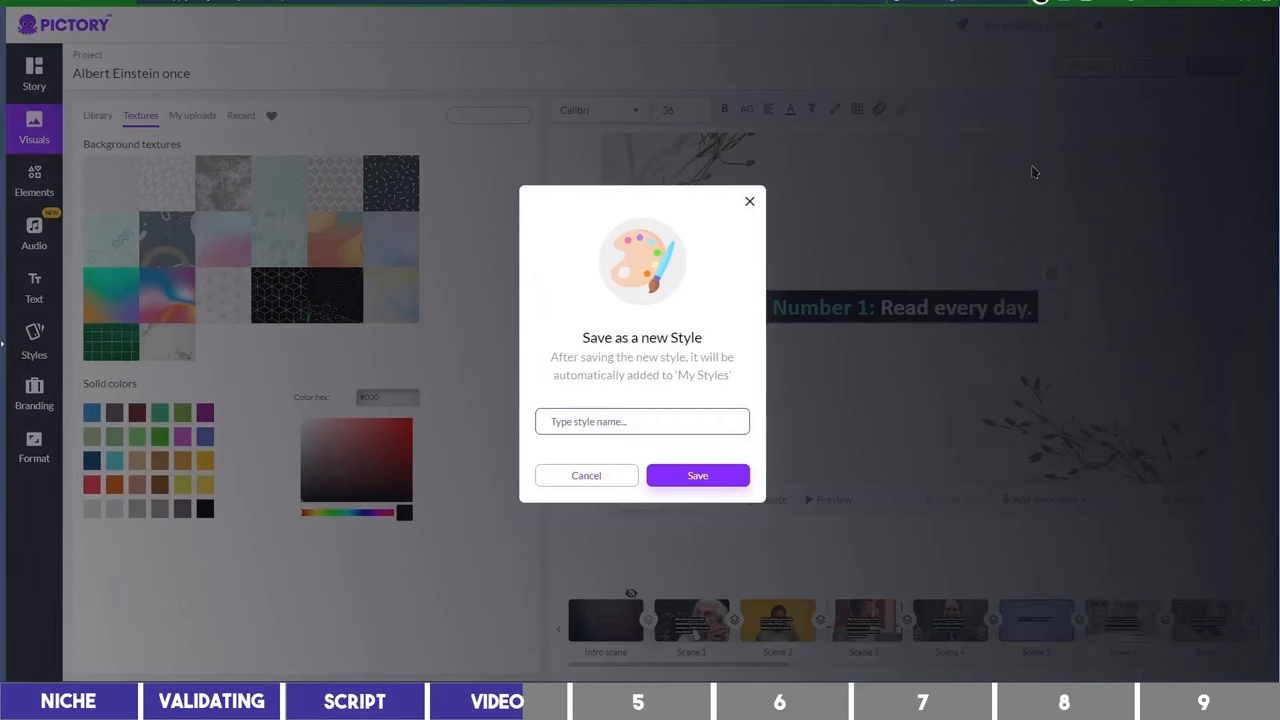
# Step: Keep the edited caption formatting but cancel saving it as a new style
pyautogui.click(586, 476)
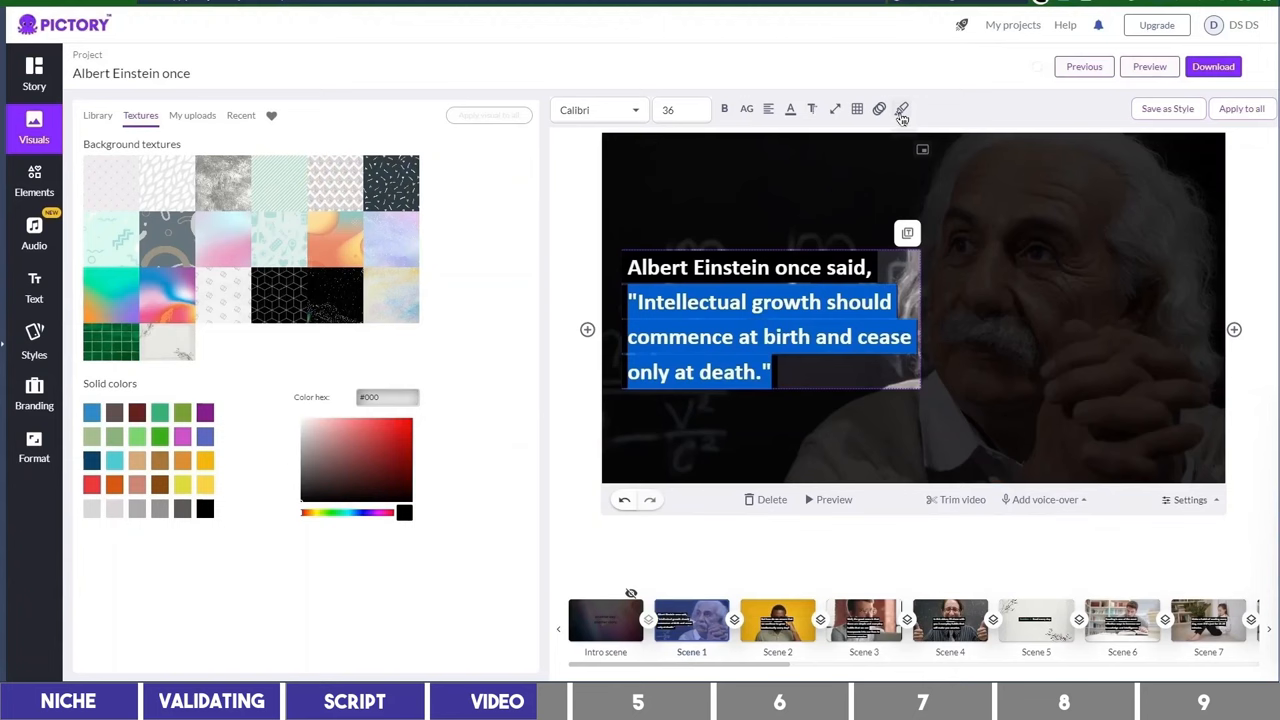
pyautogui.click(904, 110)
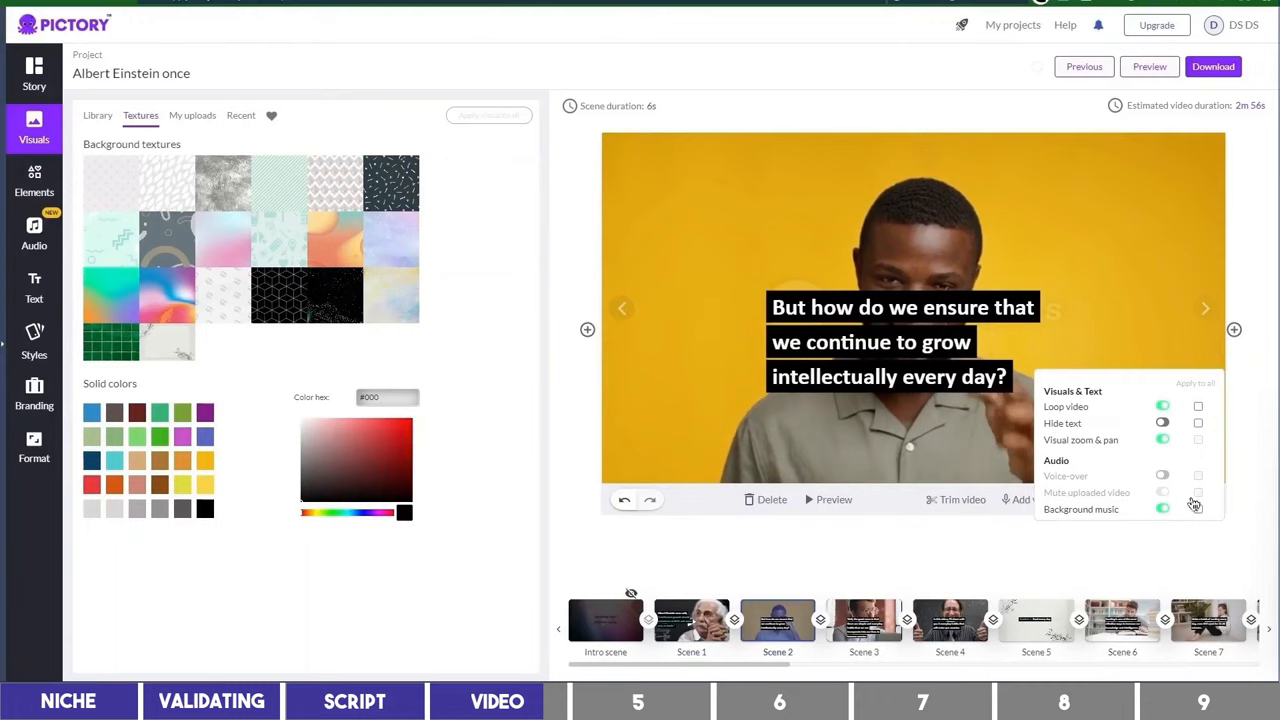
# Step: Tick Hide text on the yellow-background scene, then move to Scene 5 in the timeline
pyautogui.click(1196, 424)
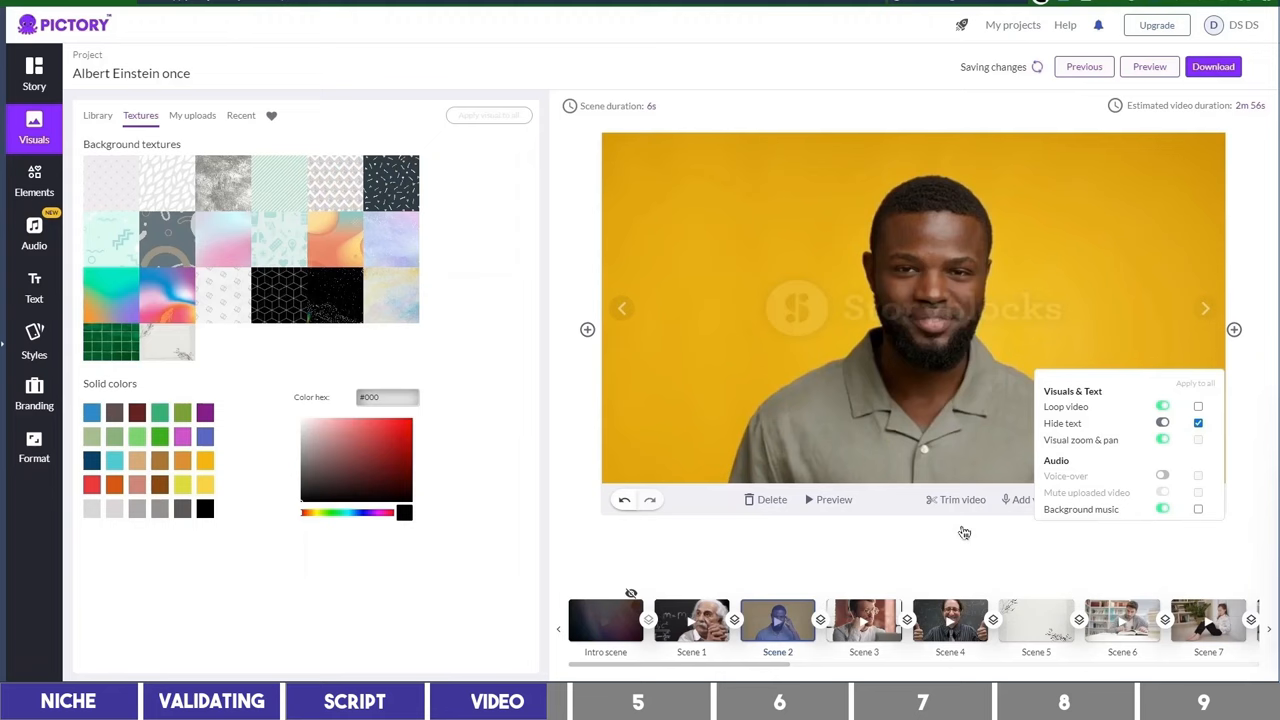
pyautogui.click(1036, 622)
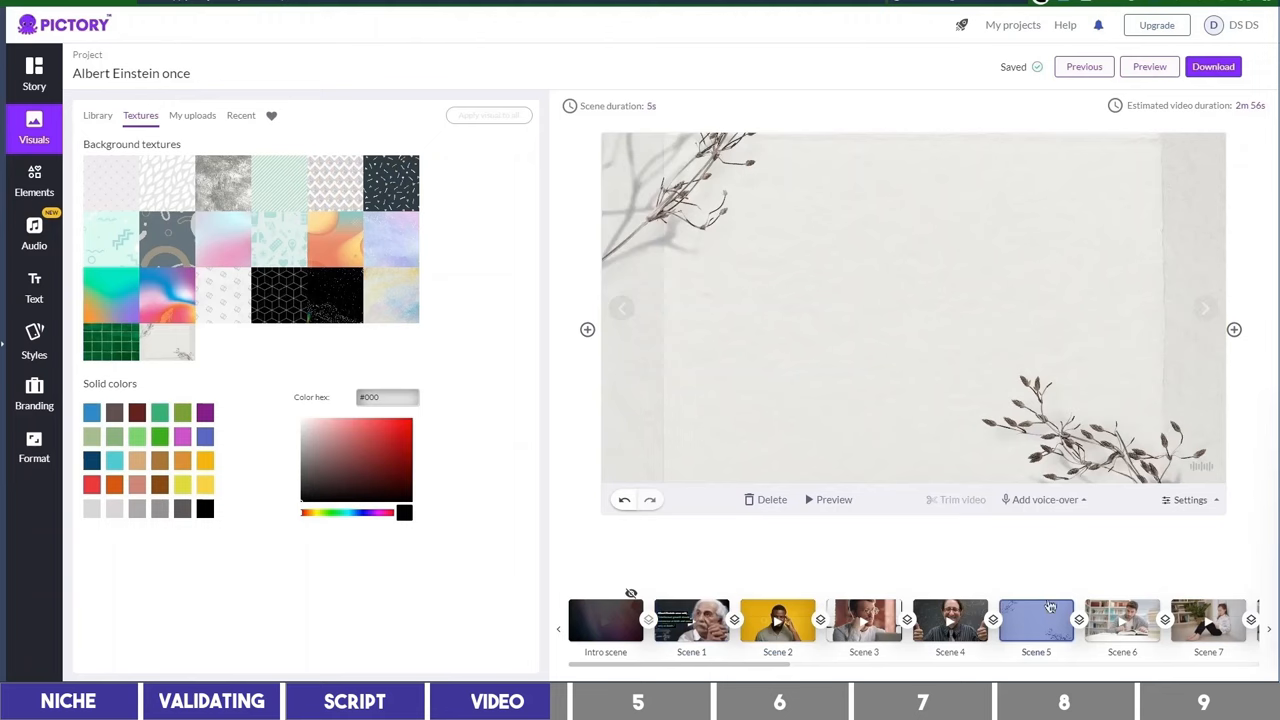
pyautogui.hscroll(3)
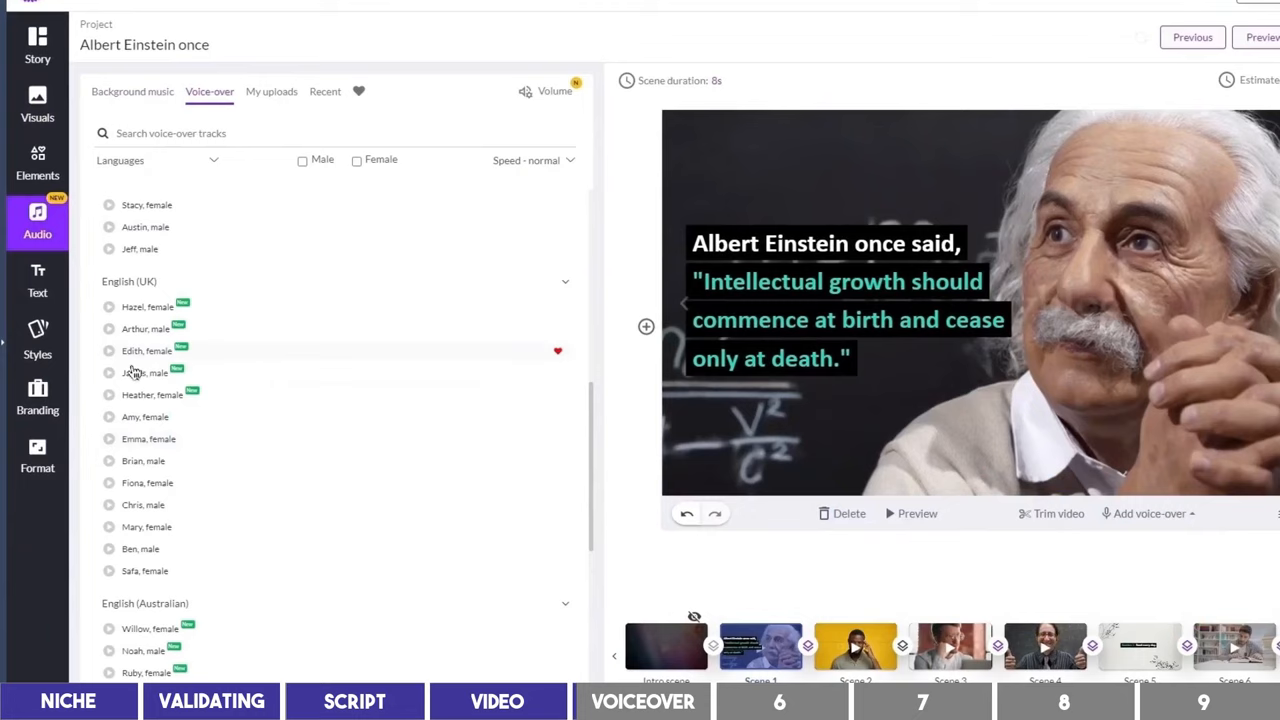
# Step: Apply James, the English (UK) male voice, as the voice-over and preview the video
pyautogui.click(108, 372)
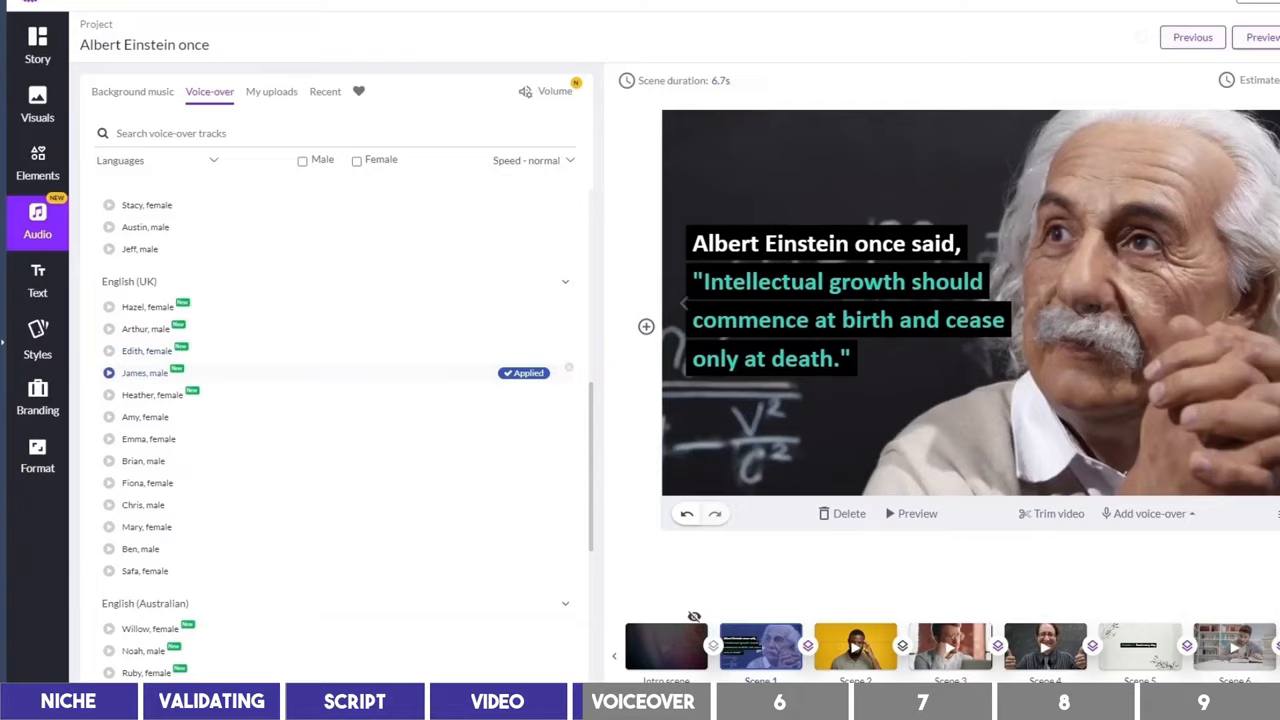
pyautogui.click(904, 514)
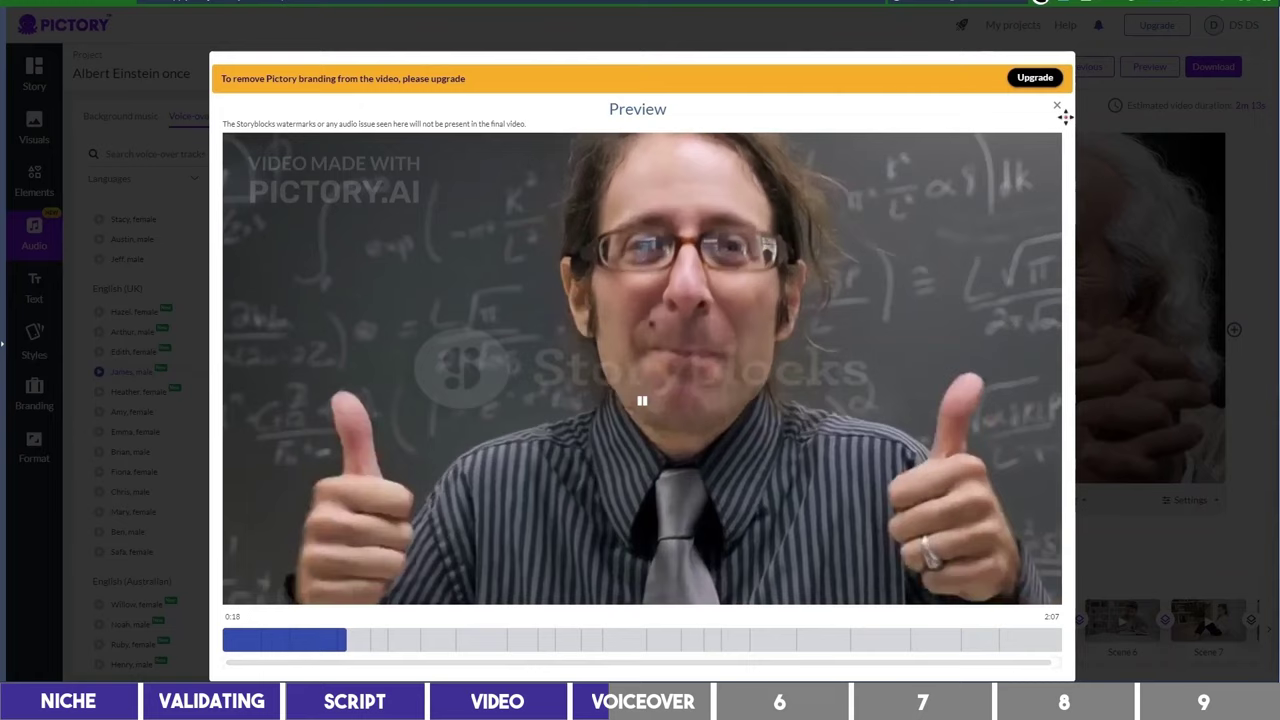
pyautogui.click(1056, 104)
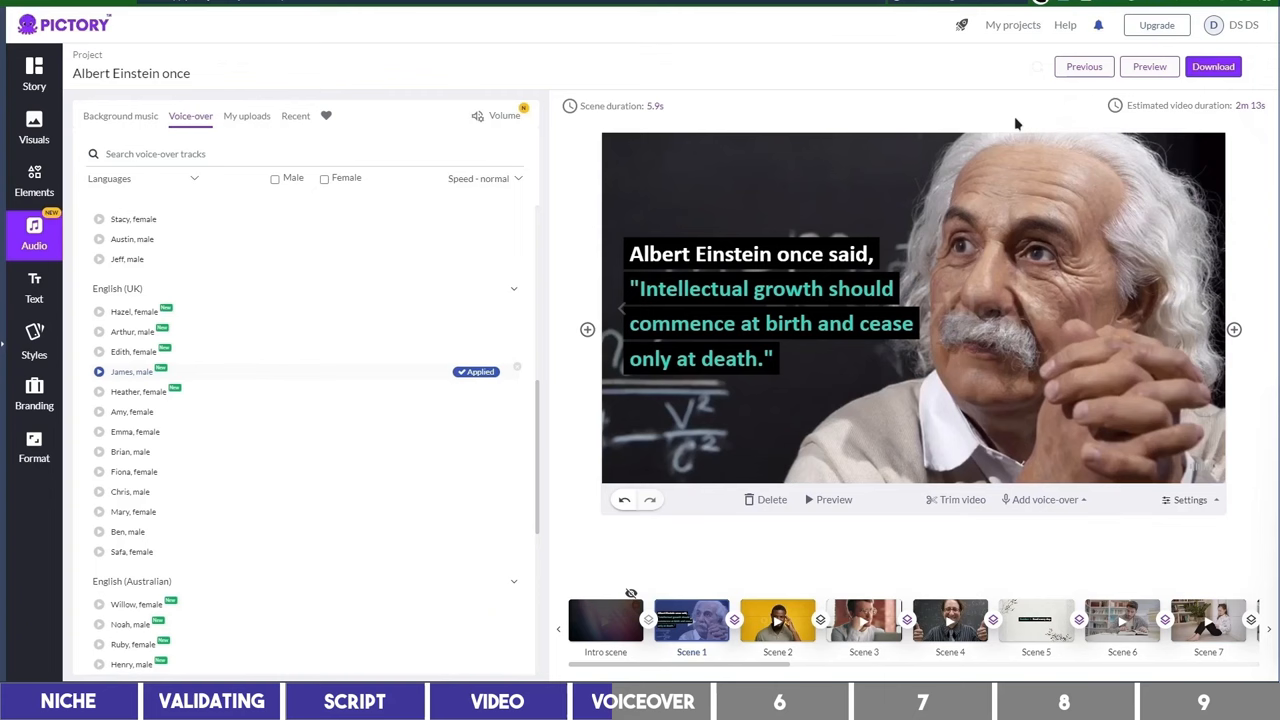
pyautogui.moveTo(872, 168)
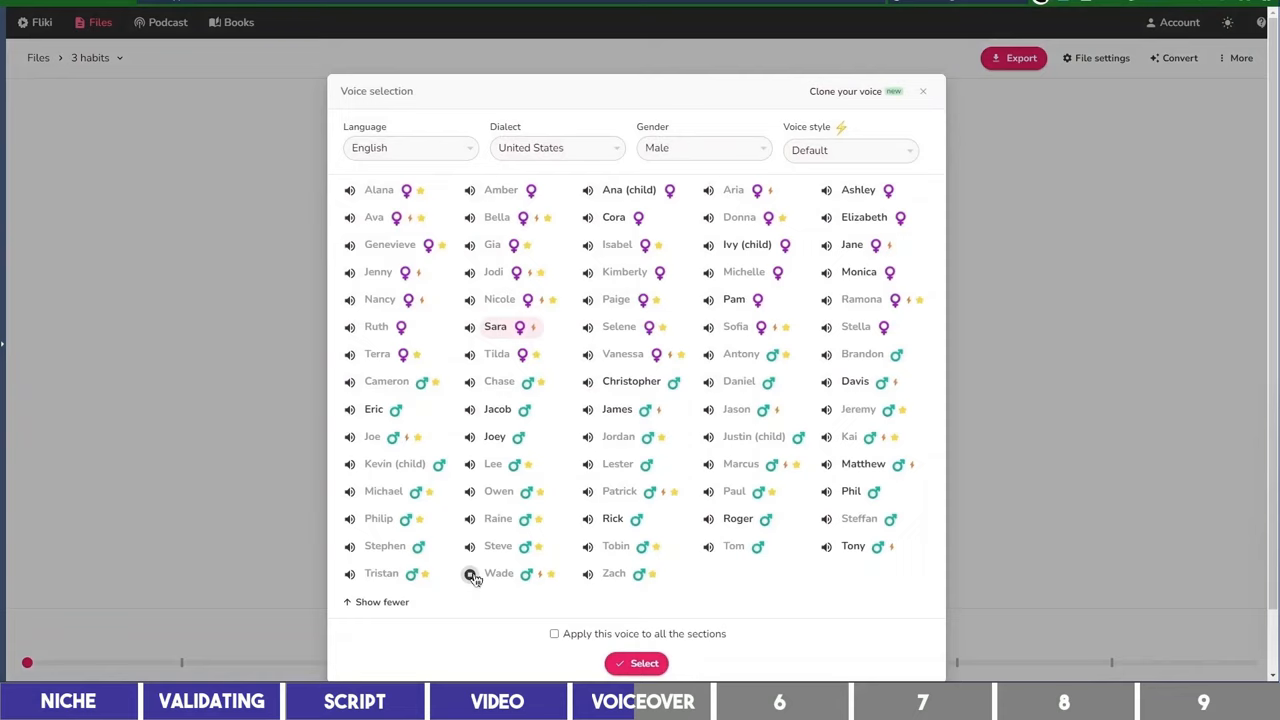
# Step: Preview the Wade and Ava voices, then list the available English dialects
pyautogui.click(348, 216)
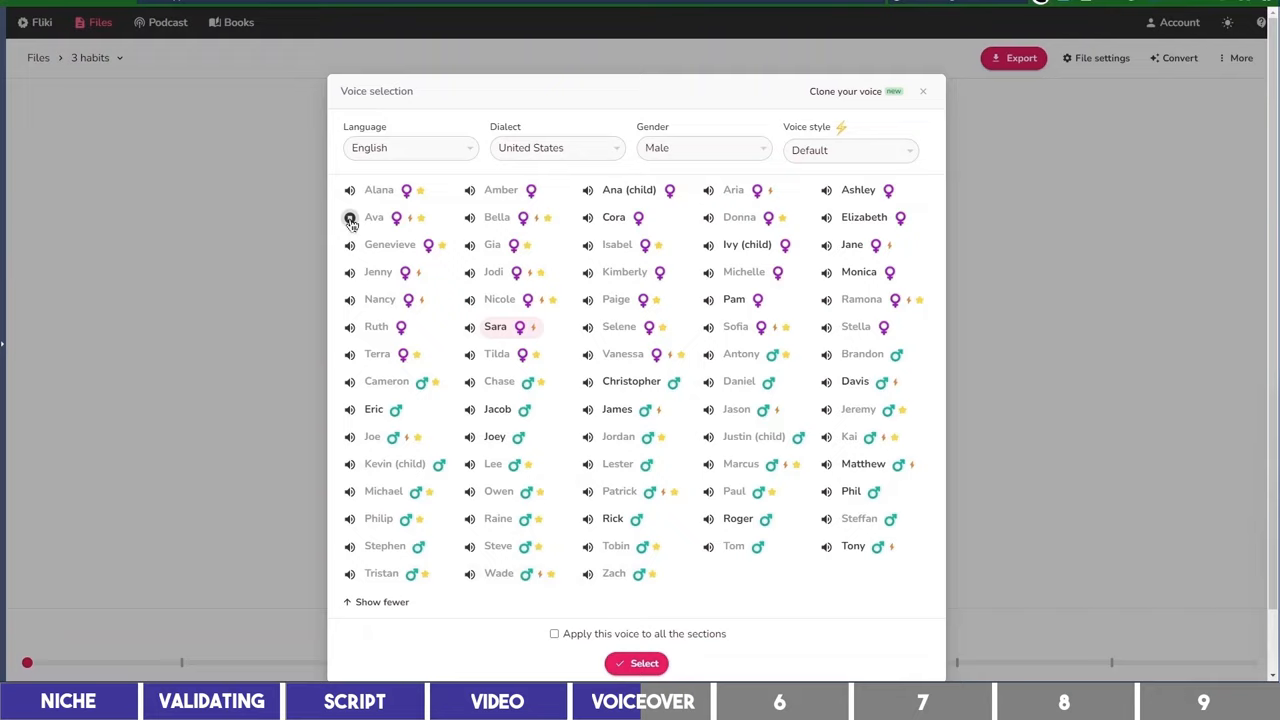
pyautogui.click(556, 148)
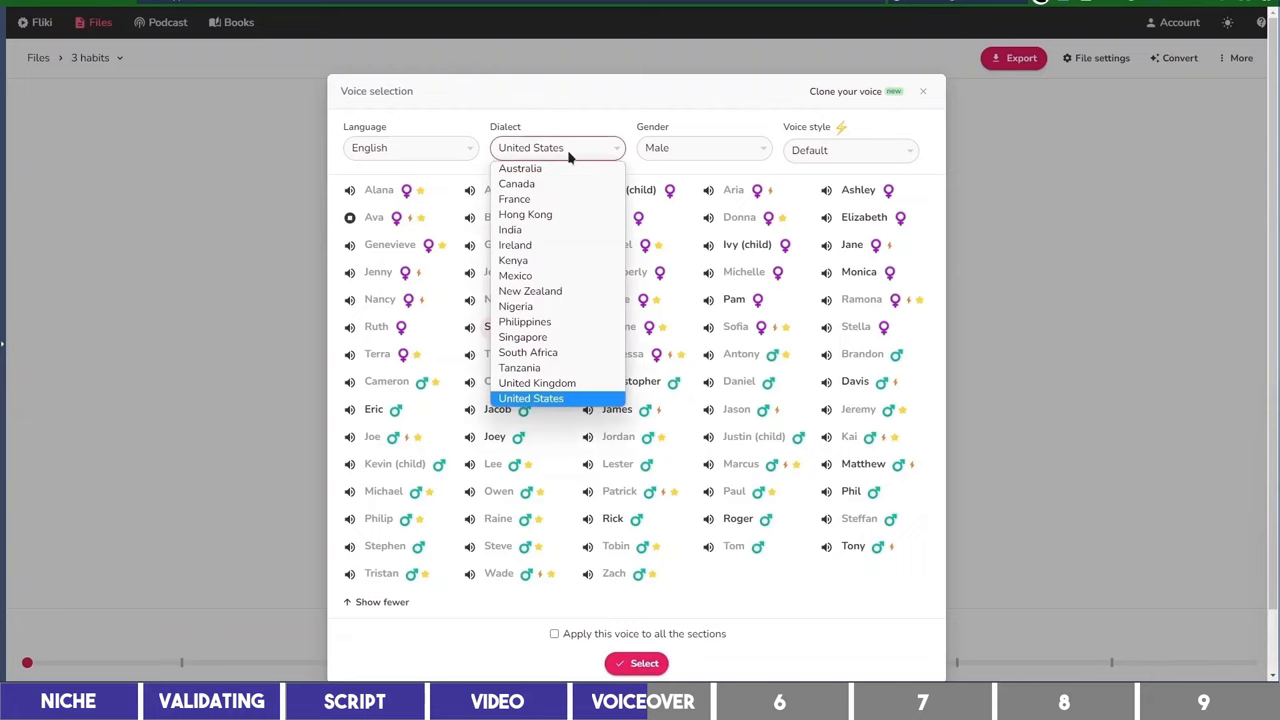
pyautogui.click(528, 352)
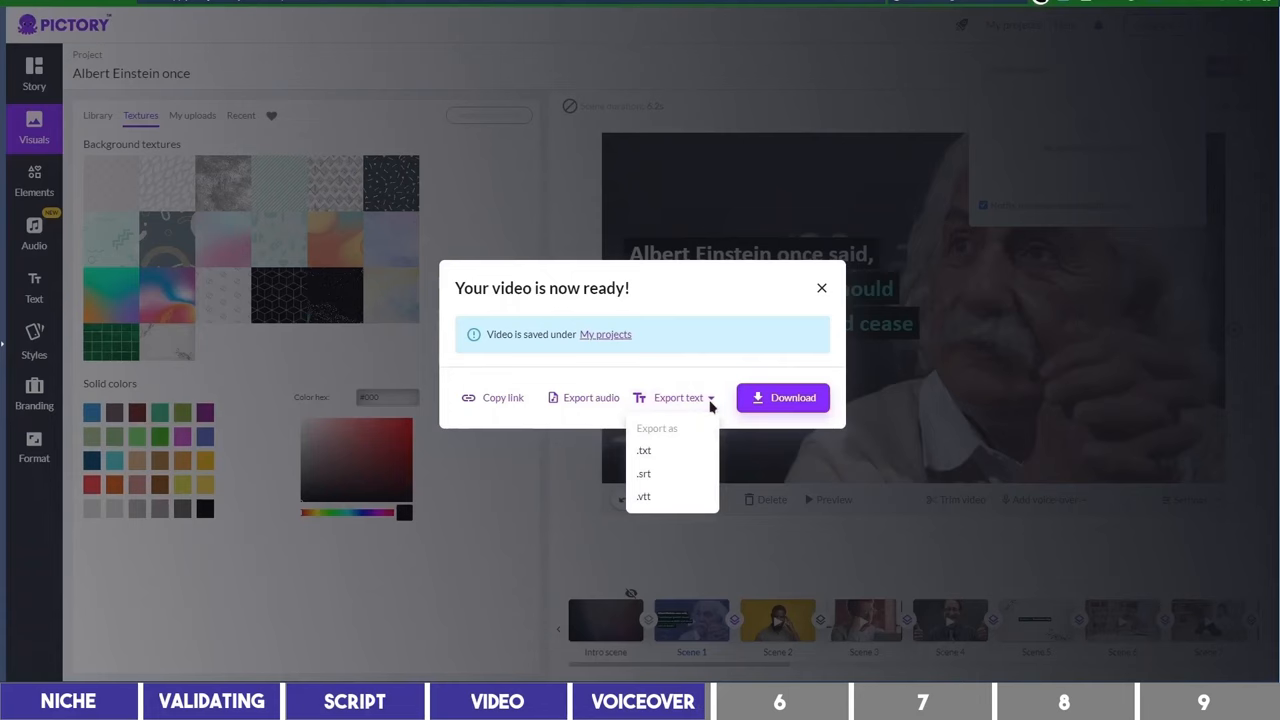
# Step: Show the .txt, .srt and .vtt subtitle export options for the finished video
pyautogui.click(644, 474)
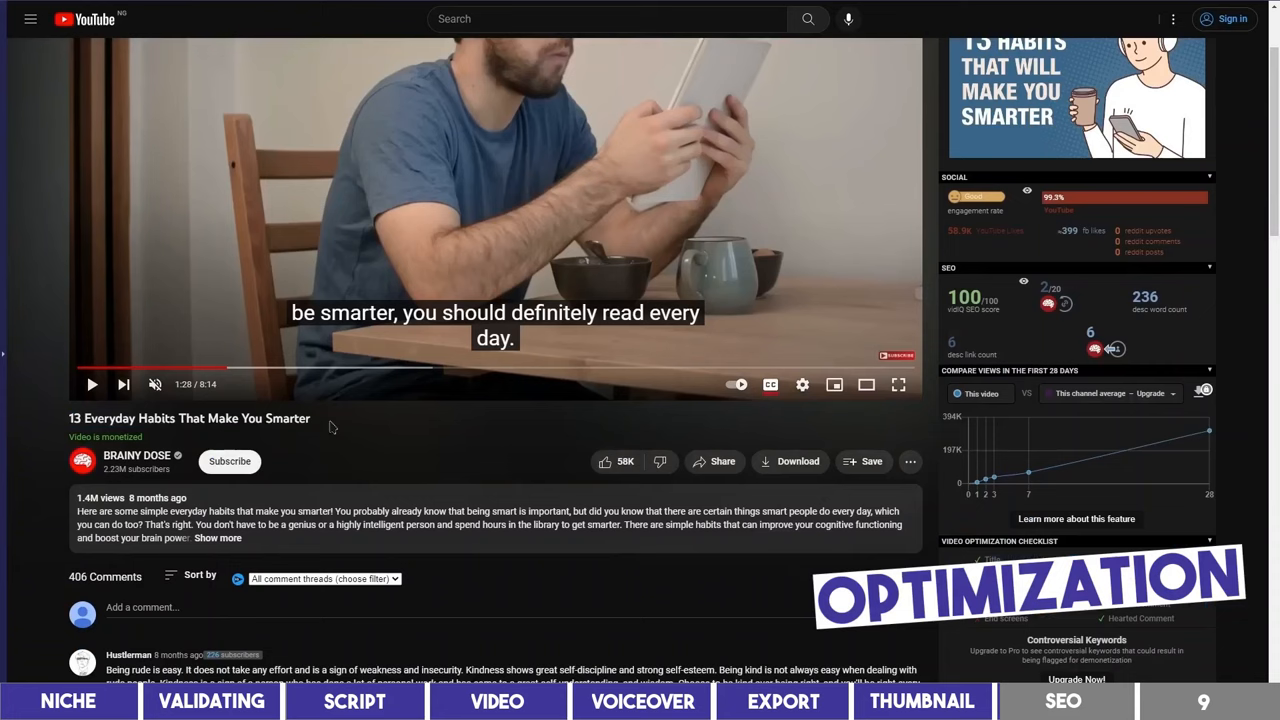
# Step: Launch the vidIQ personal AI coach chat from the top navigation
pyautogui.click(216, 538)
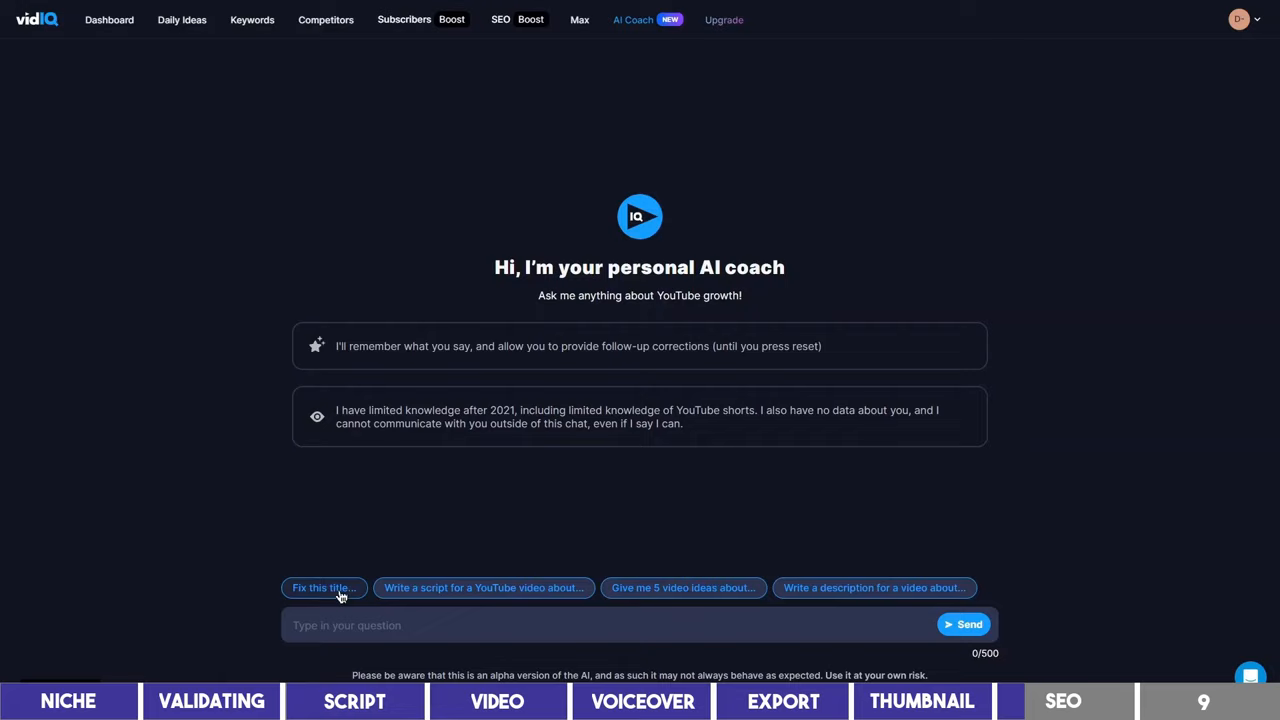
pyautogui.click(324, 588)
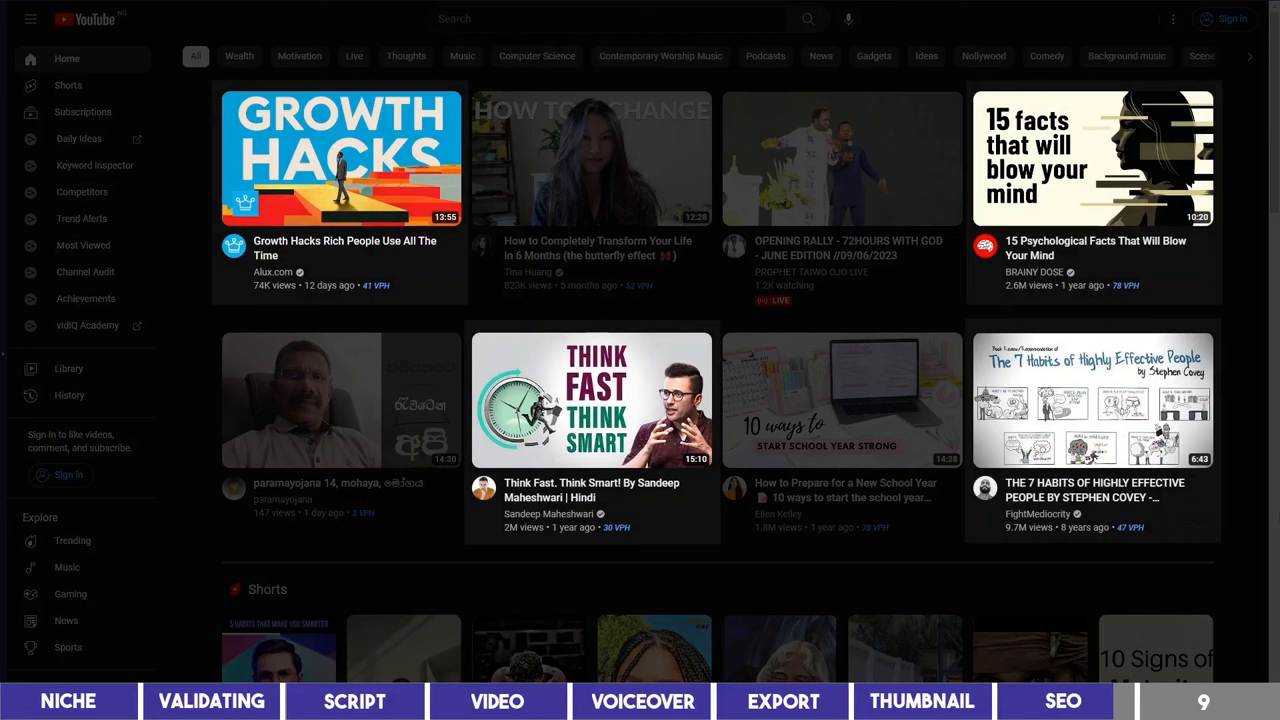
# Step: Preview a sample of the Ava narrator voice in Fliki's voice picker
pyautogui.scroll(-3)
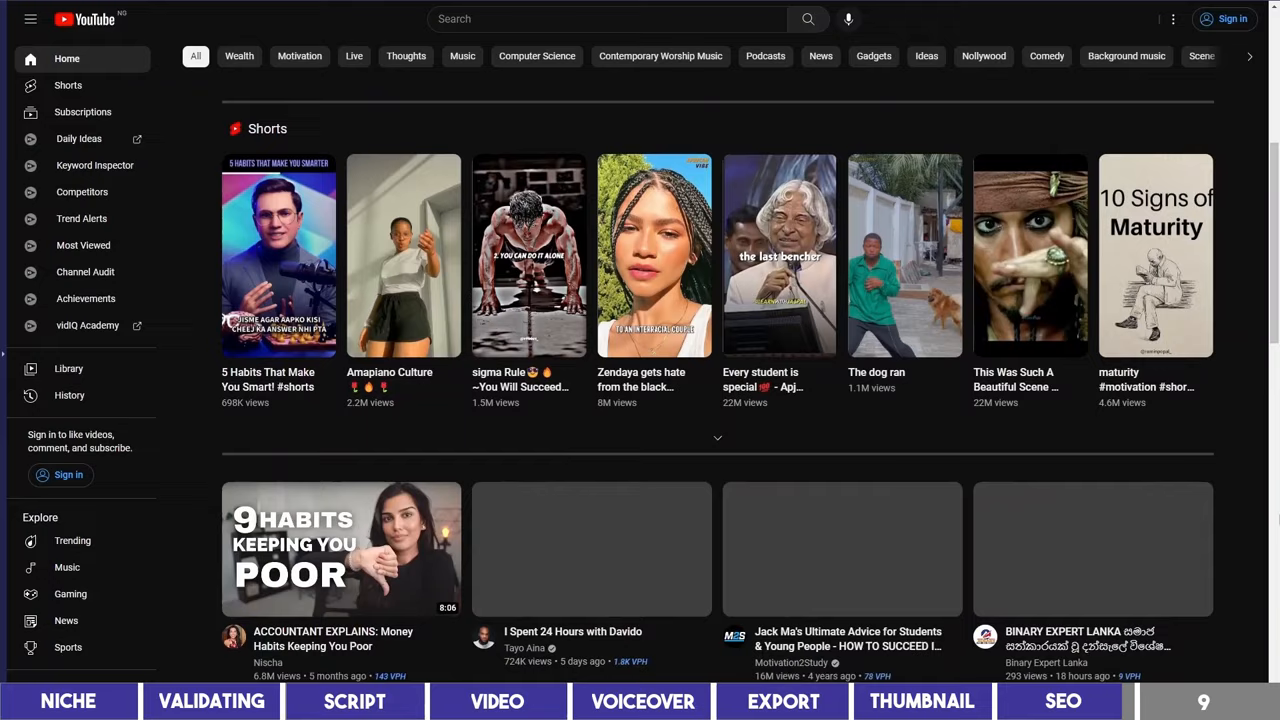
pyautogui.scroll(-3)
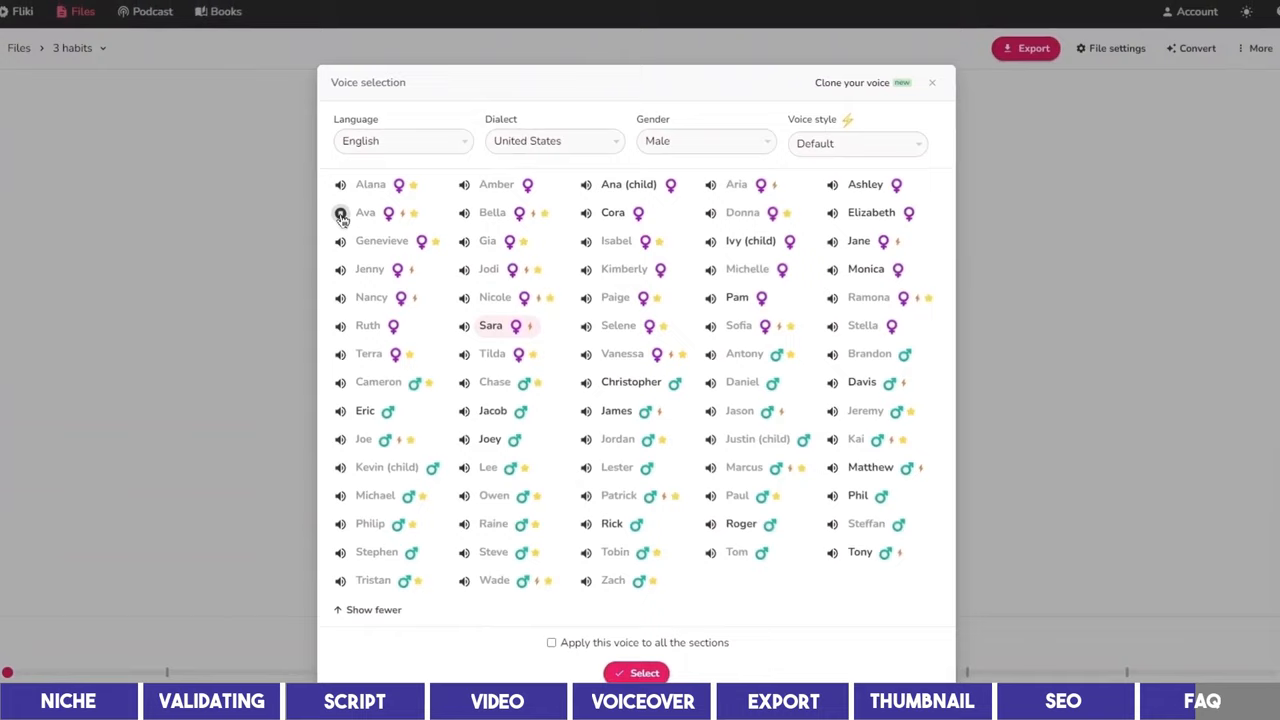
pyautogui.click(554, 140)
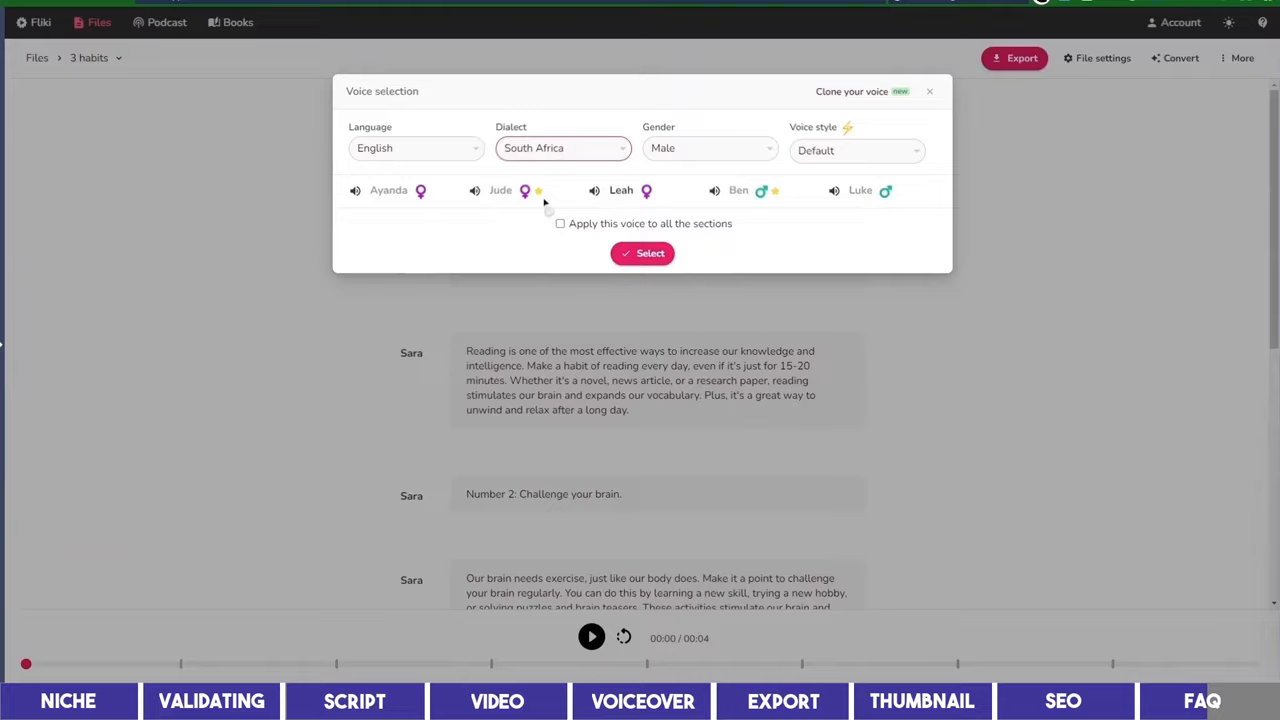